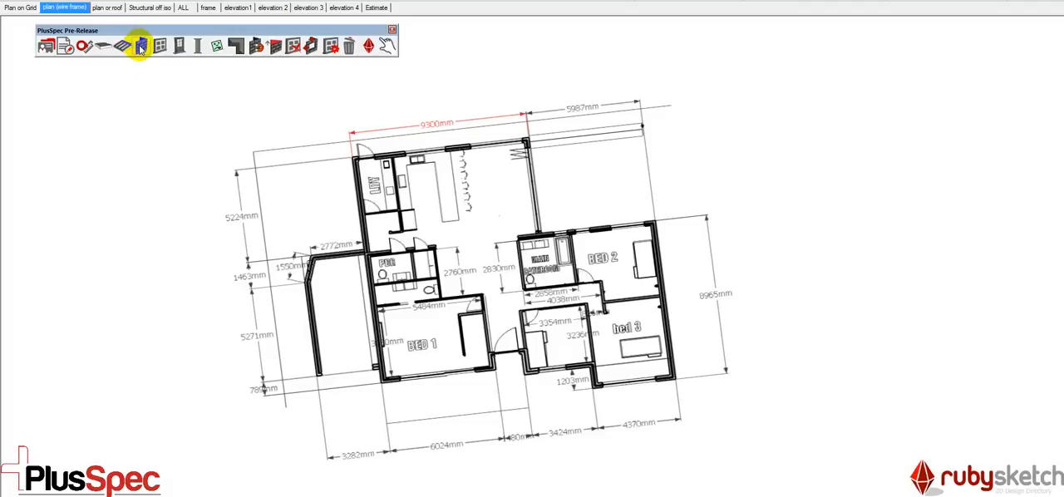
Draw brick-clad PlusSpec walls around the bedroom wing's external corners.
click(141, 46)
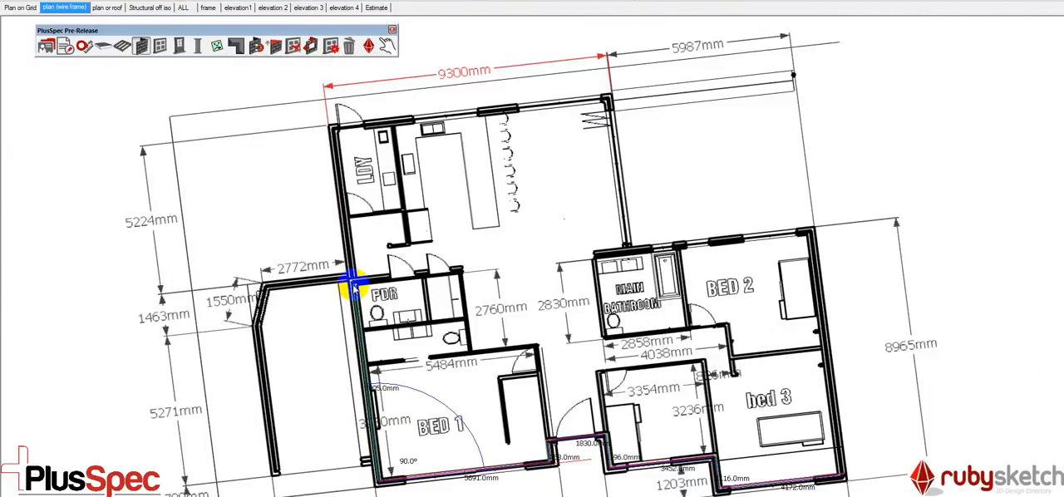
drag(354, 282, 802, 233)
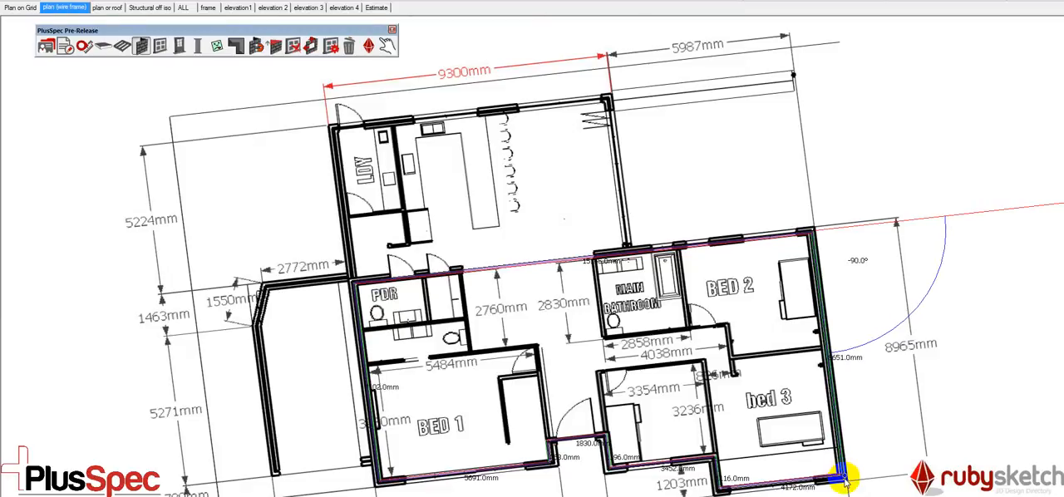
mouse_move(477, 373)
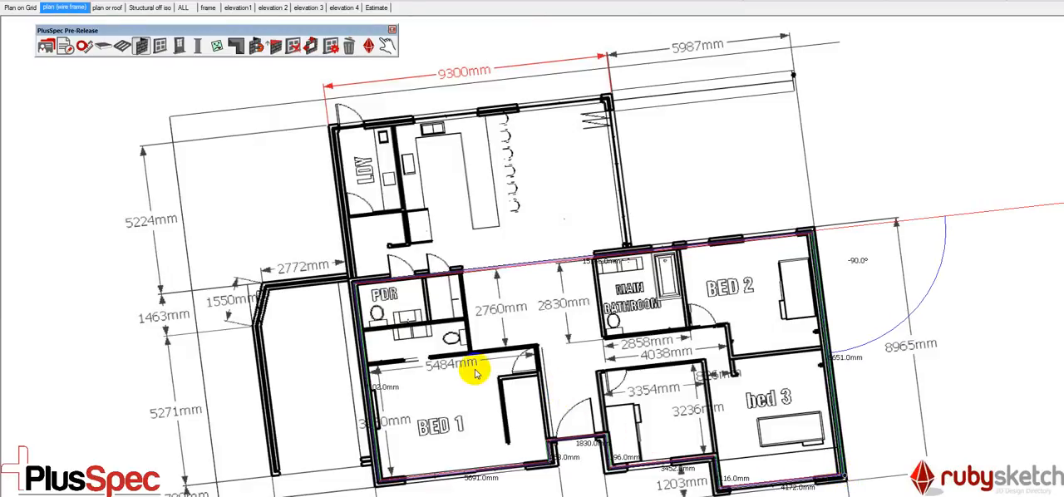
Show the full brick-clad model in 3D and wall the garage wing outline.
drag(474, 370, 606, 197)
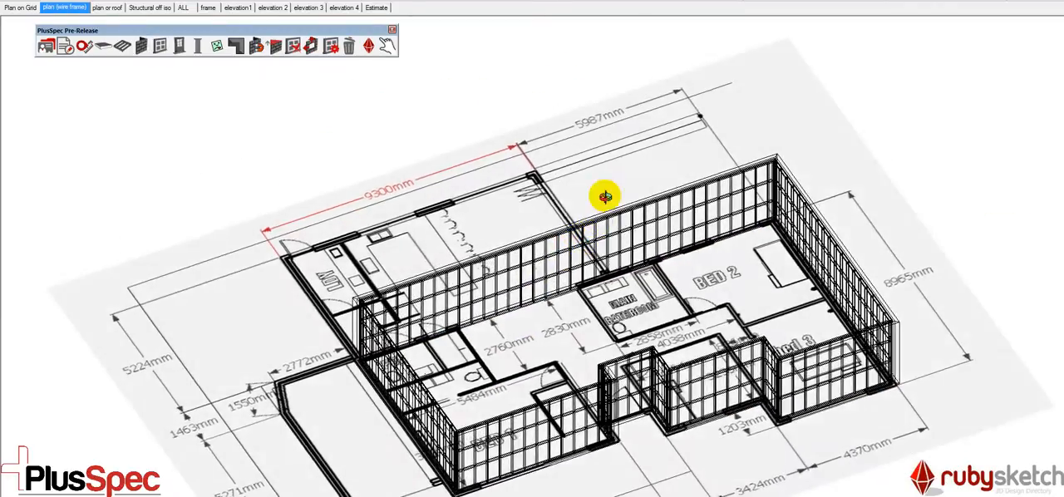
click(183, 8)
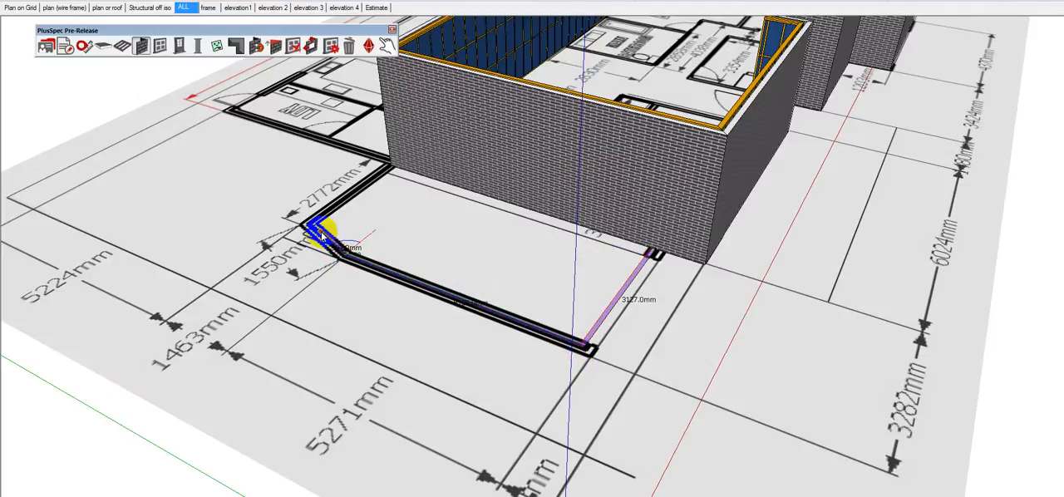
drag(320, 237, 399, 171)
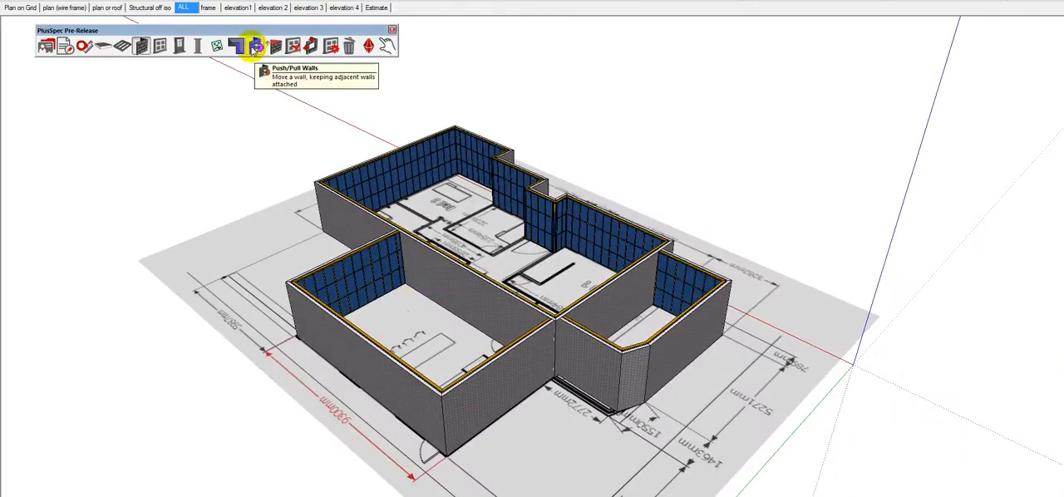
Push/pull the walls into line with the plan and add a hipped roof over the external walls.
click(249, 45)
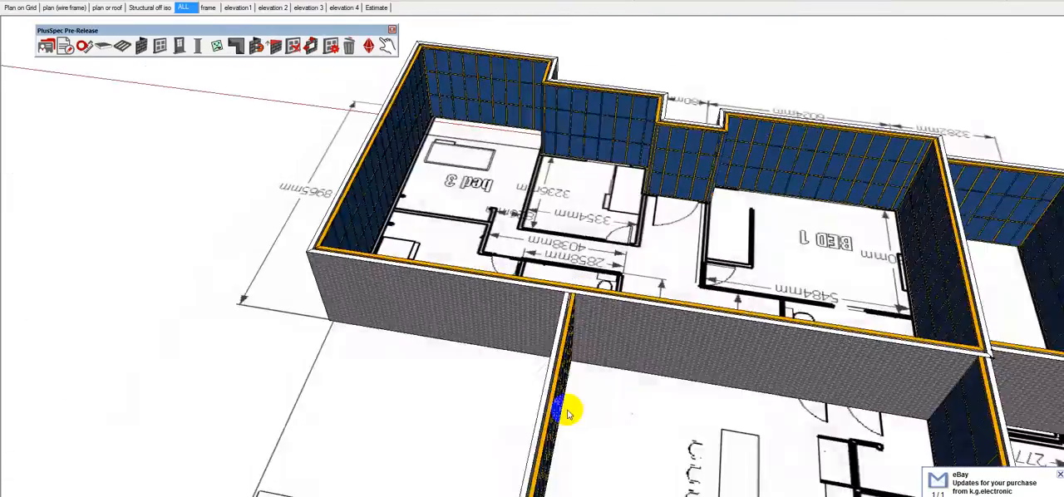
drag(565, 412, 225, 291)
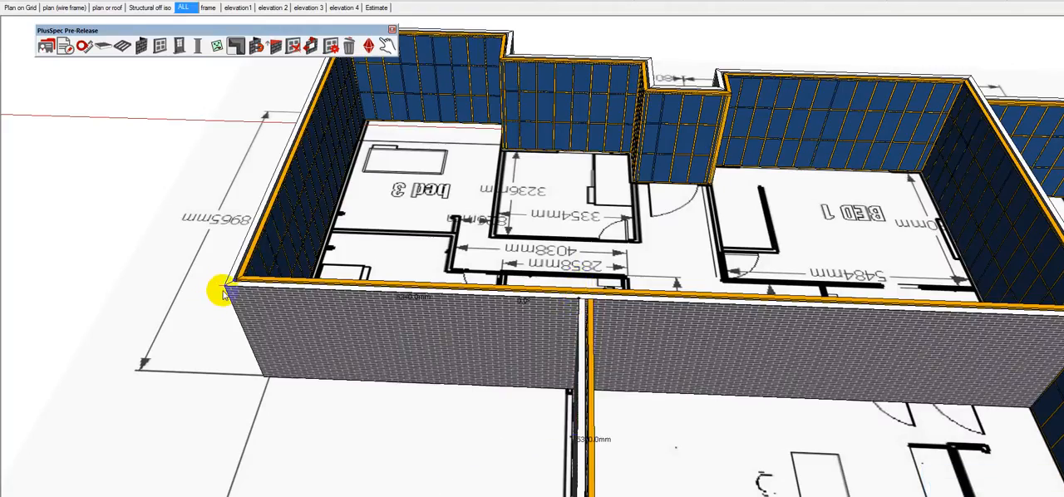
drag(225, 291, 314, 212)
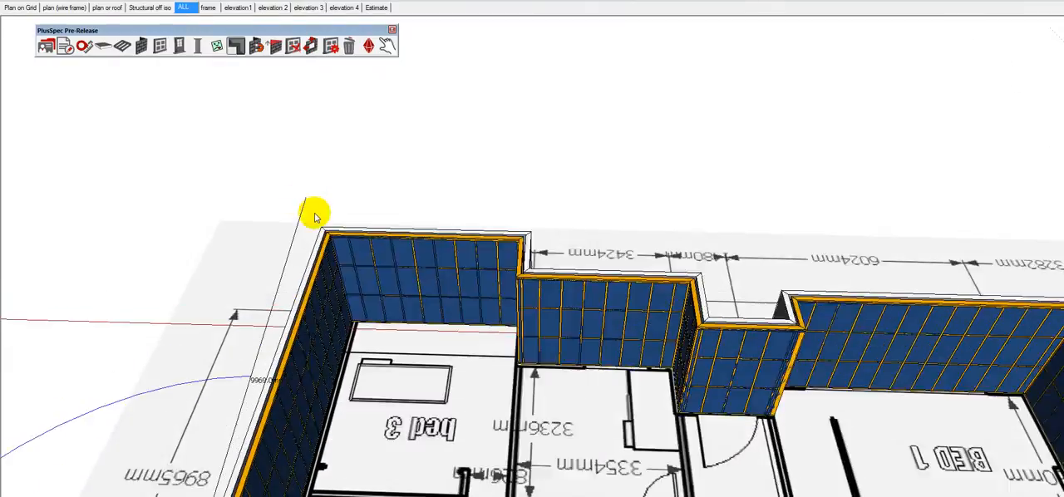
drag(316, 212, 565, 266)
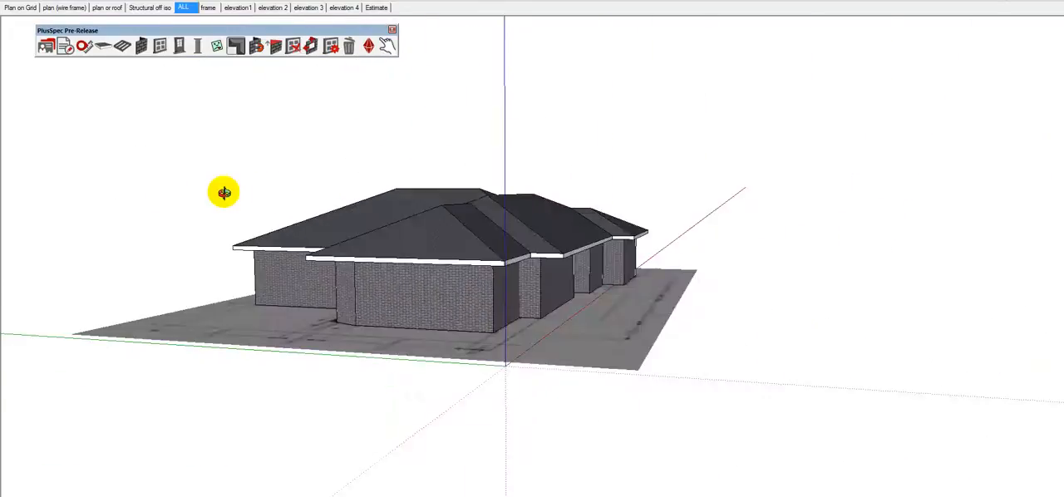
View the timber frame scene, return to the full roofed model and run the PlusSpec Estimate.
click(208, 8)
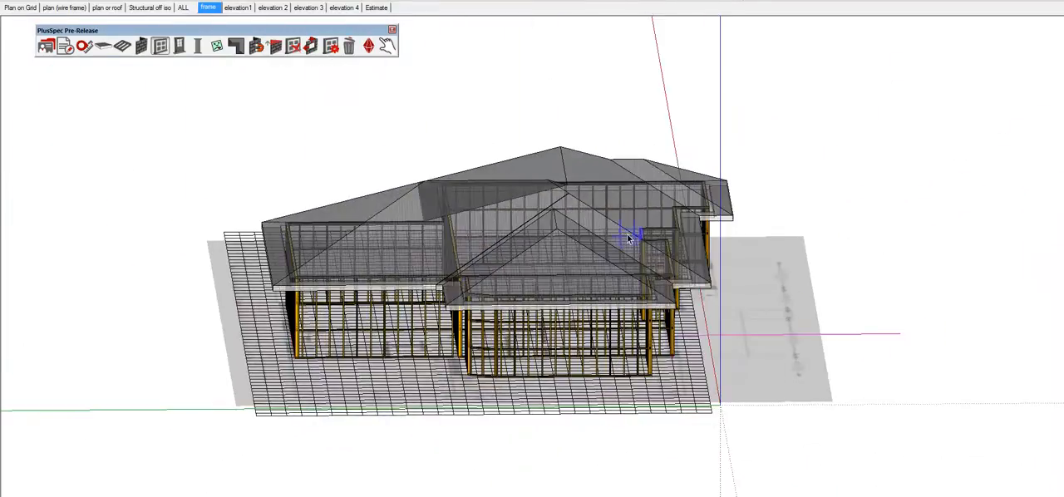
click(182, 8)
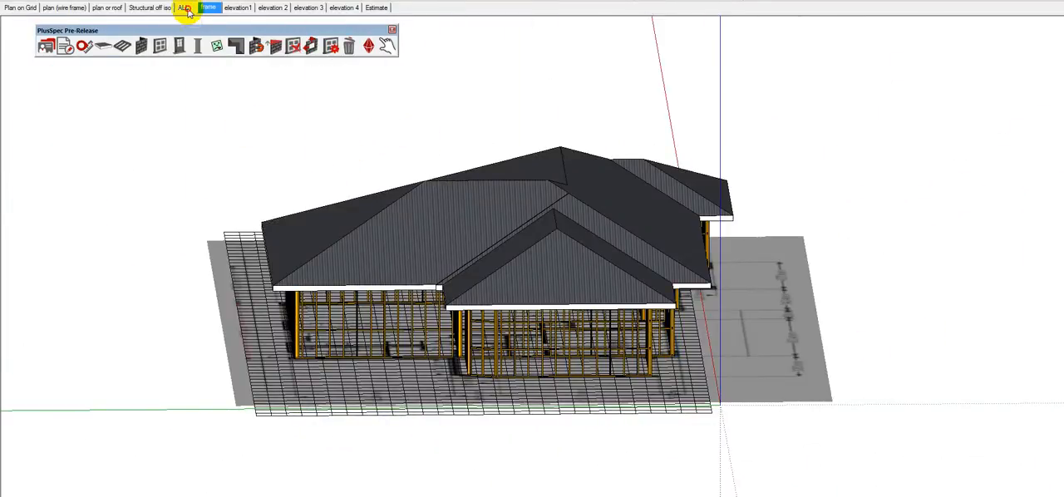
click(184, 8)
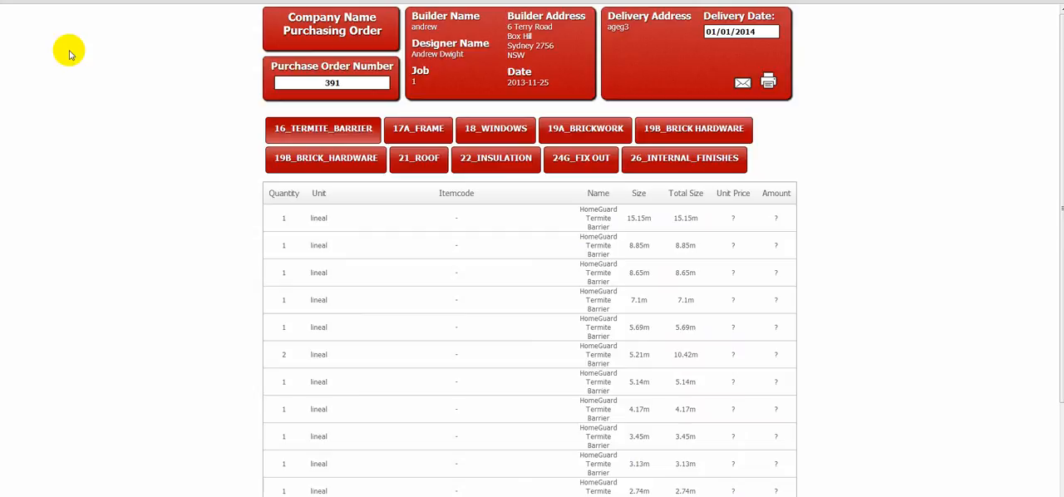
Browse the frame timber, windows and brickwork order lists in the purchase order.
click(418, 129)
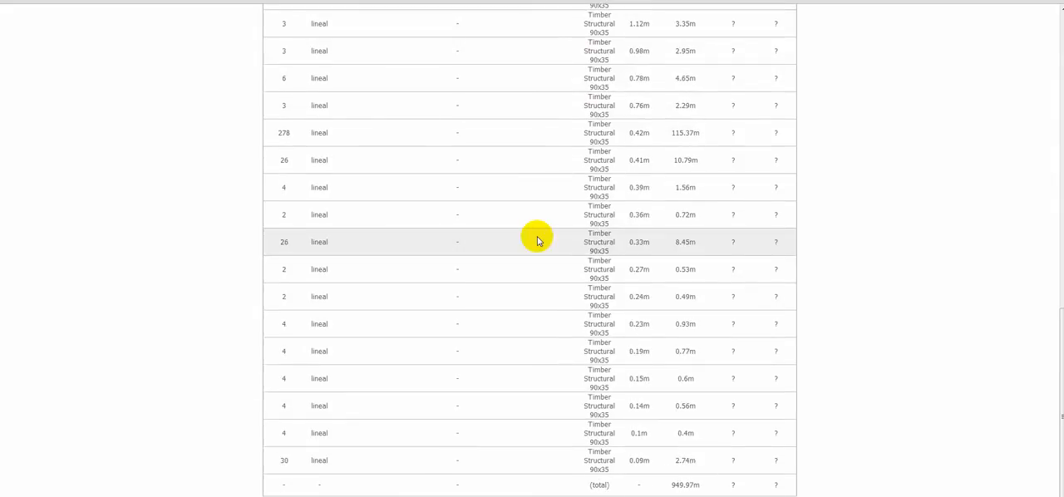
click(500, 128)
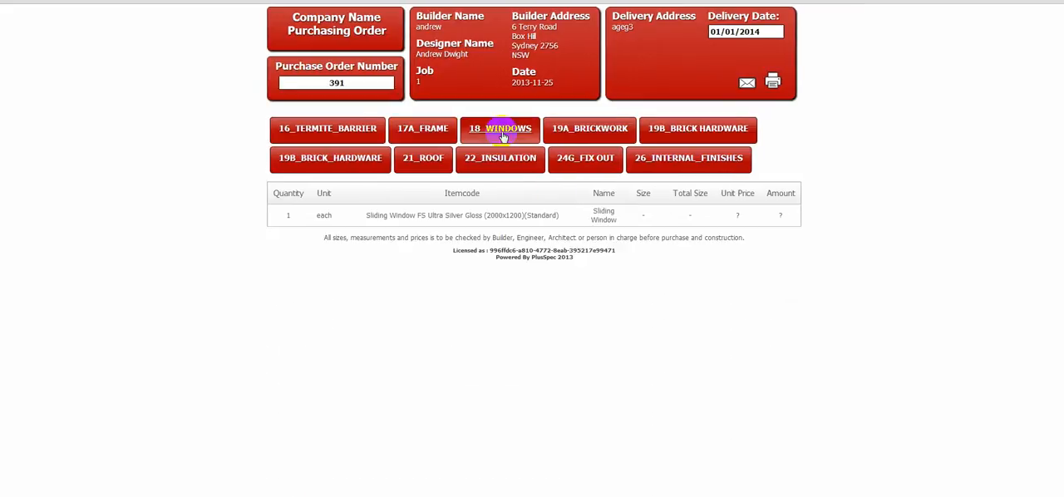
click(586, 129)
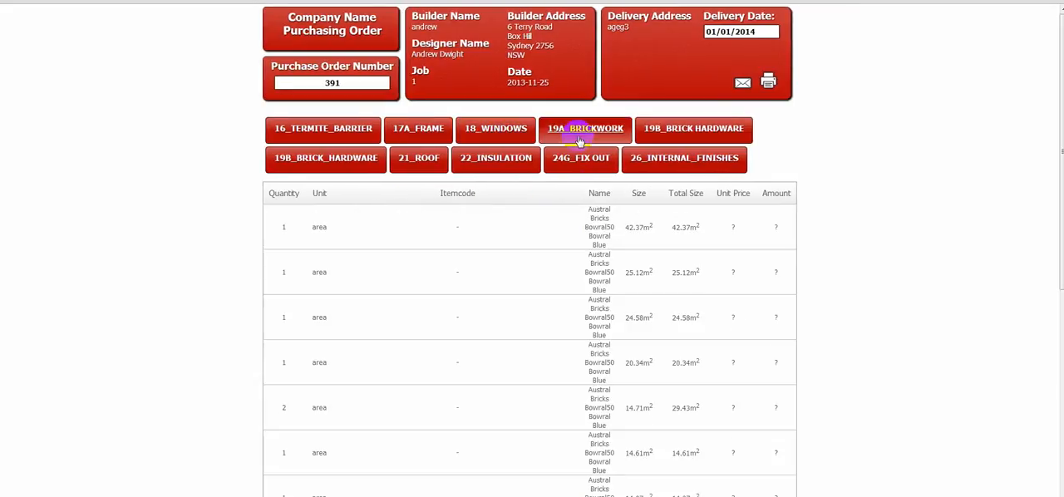
scroll(down, 3)
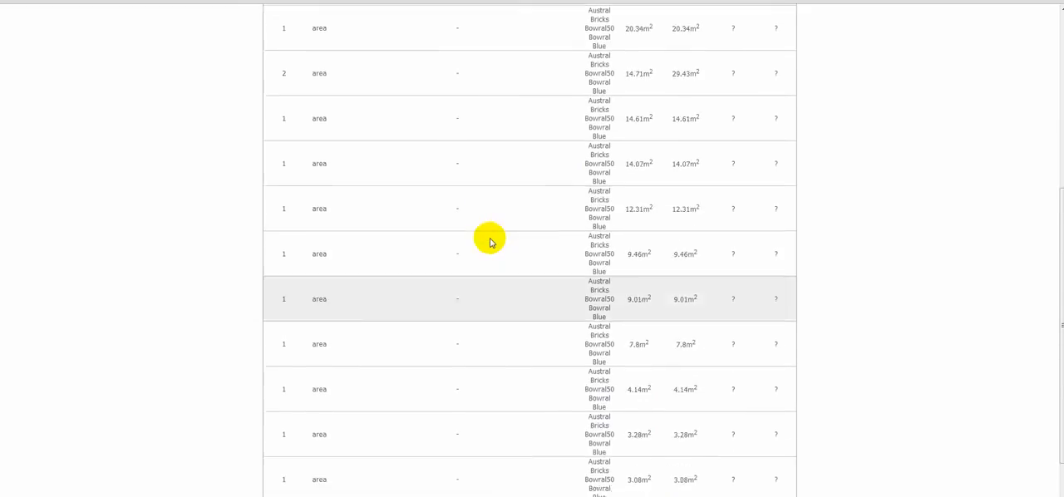
scroll(up, 3)
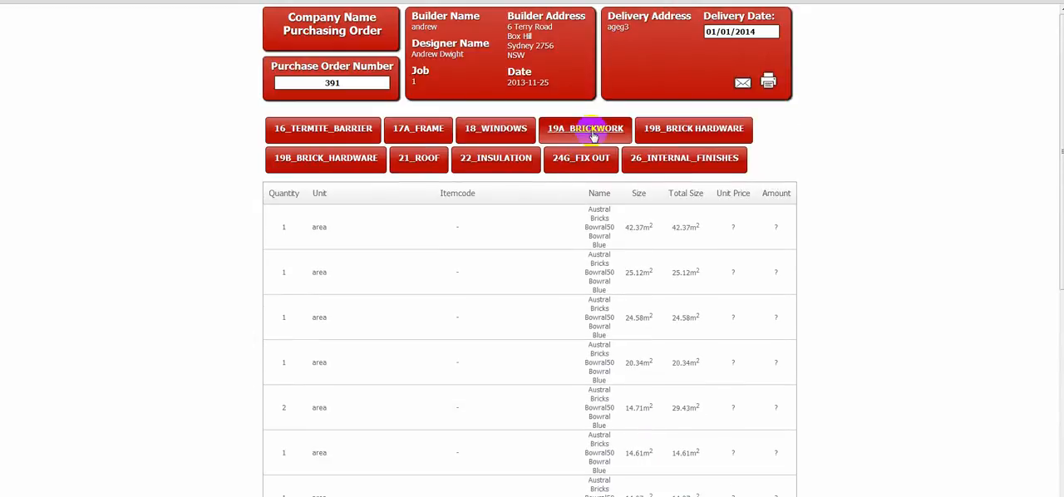
Review the 19B Brick Hardware, 22 Insulation and 24G Fix Out lists, then close the report.
click(693, 129)
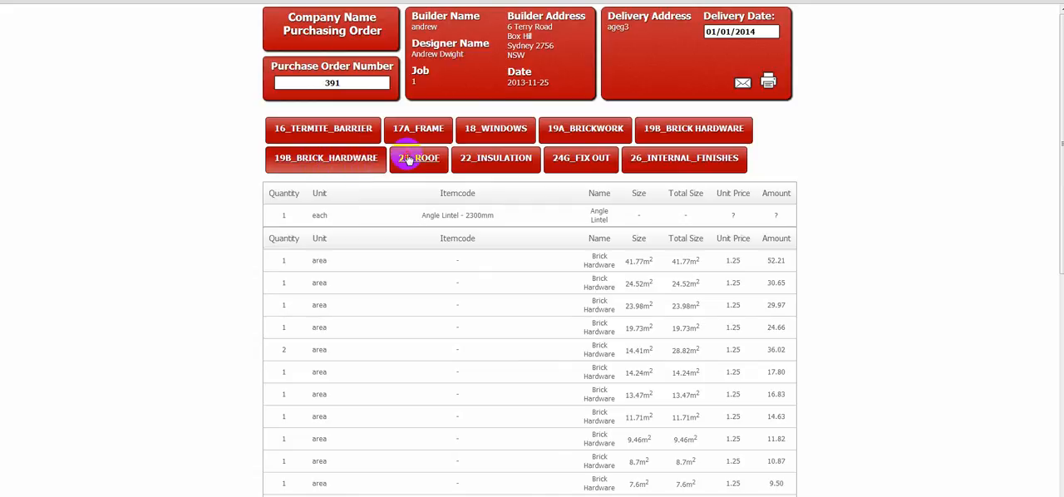
click(418, 158)
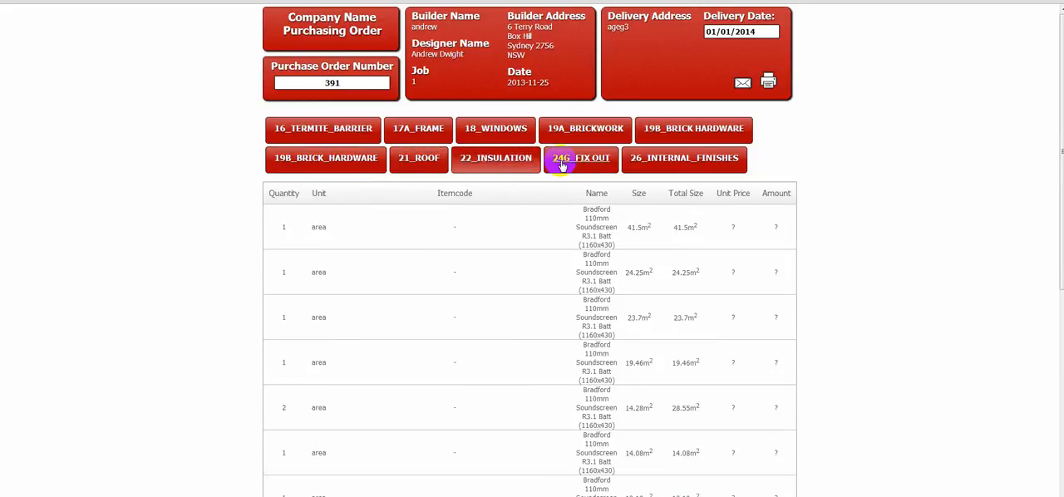
click(579, 158)
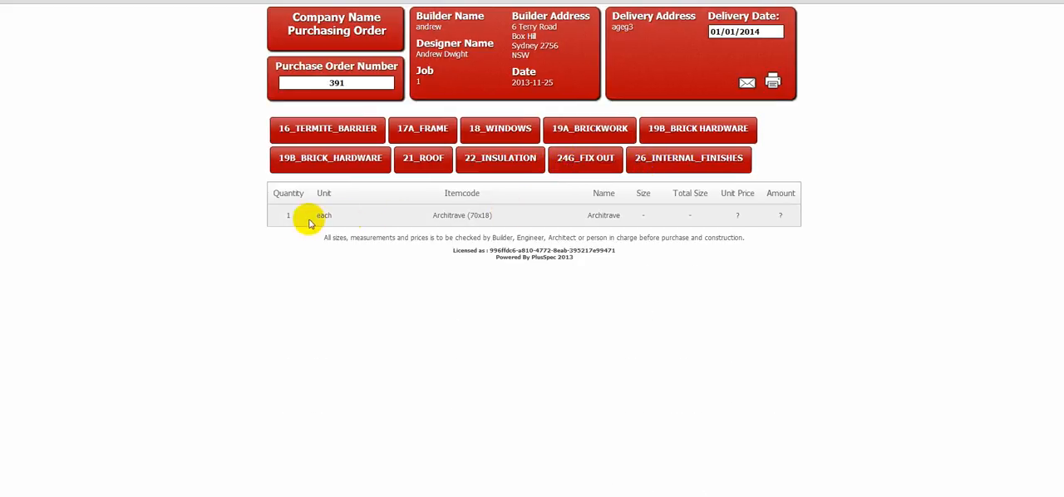
click(683, 158)
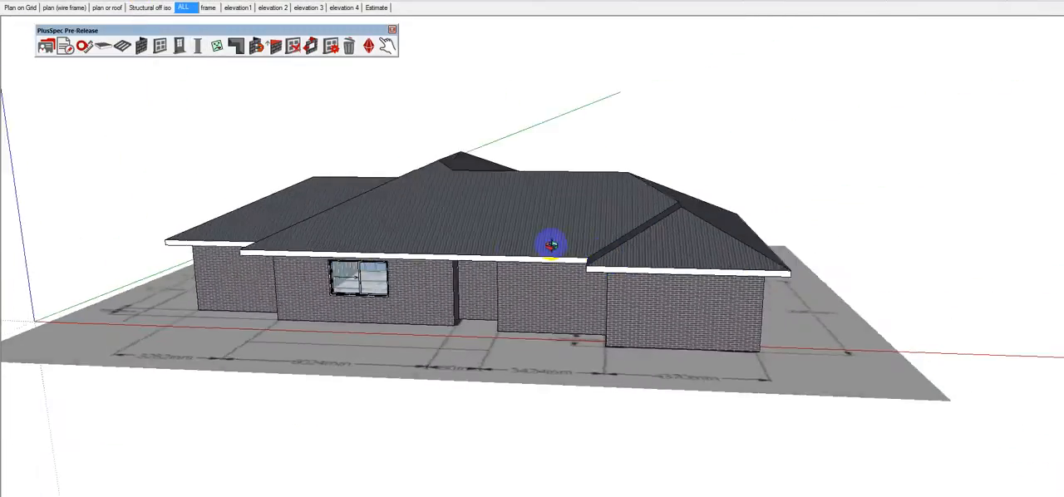
Insert a Garage Panel Door with 2100mm header into the brick wall left of the window.
drag(549, 245, 333, 333)
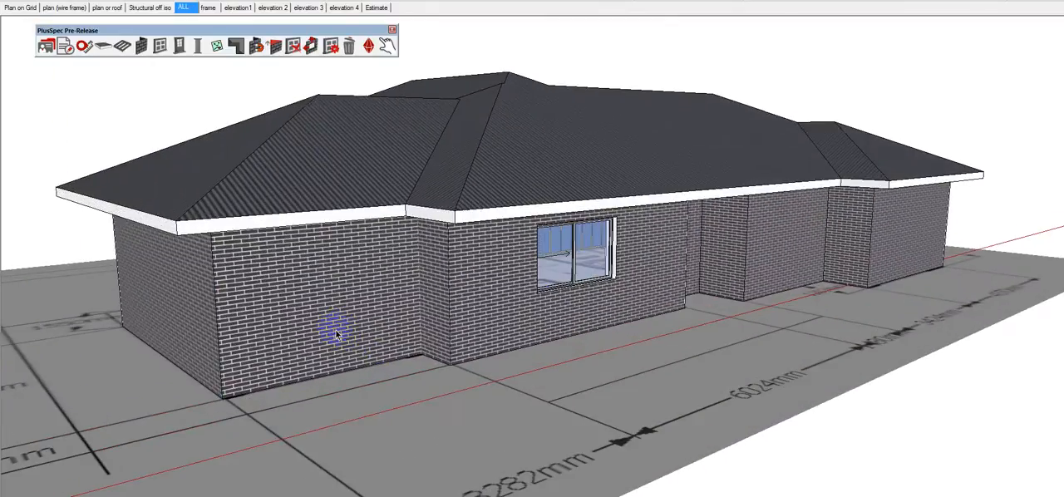
click(195, 46)
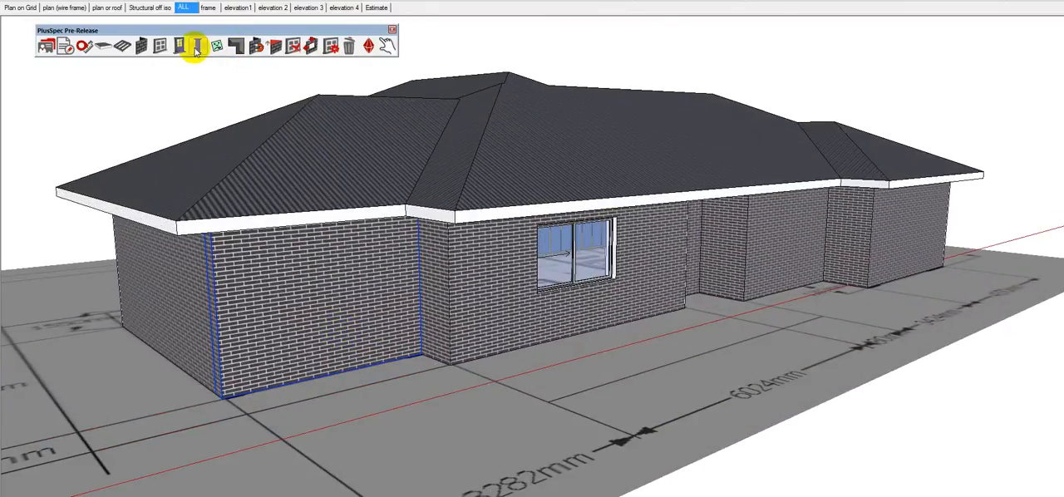
click(676, 69)
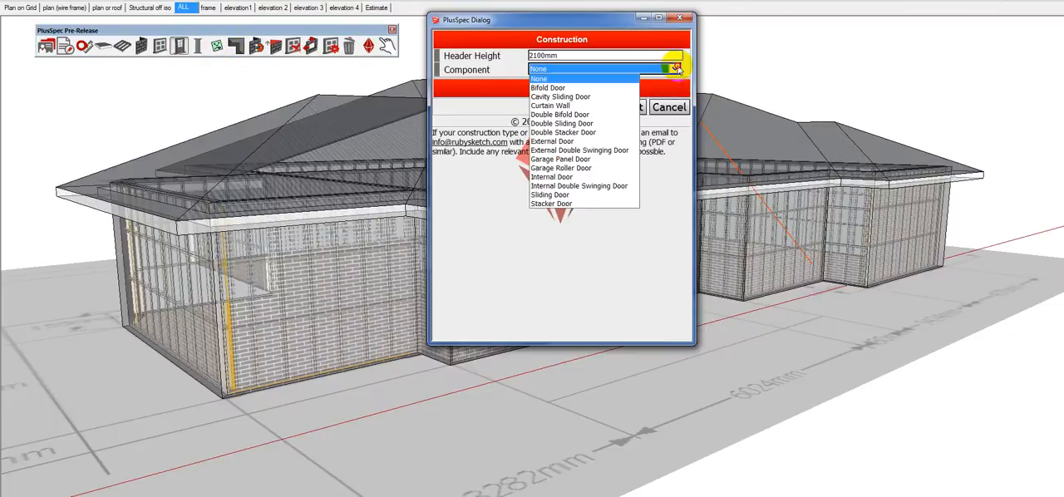
mouse_move(580, 185)
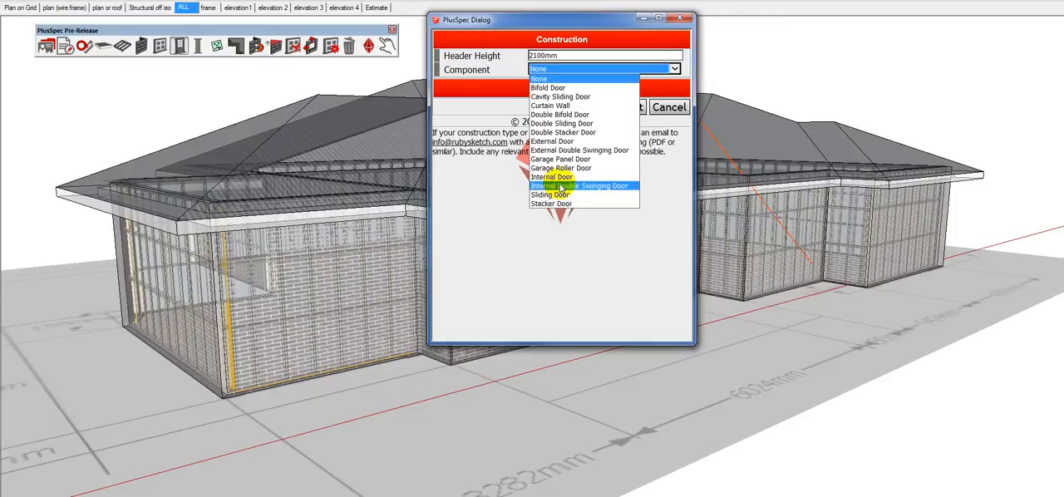
click(561, 159)
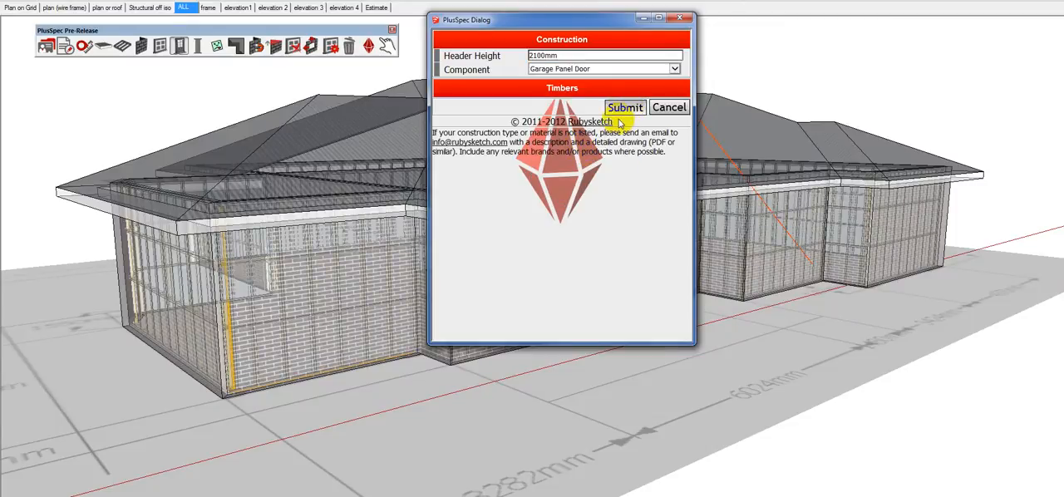
click(625, 107)
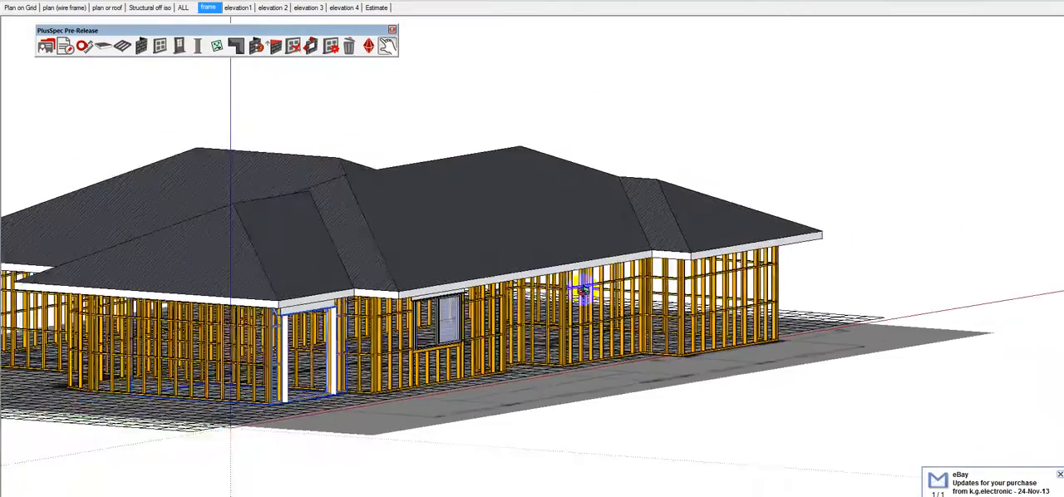
Orbit the framed garage door opening, then return to the brick-clad view to inspect it.
click(238, 7)
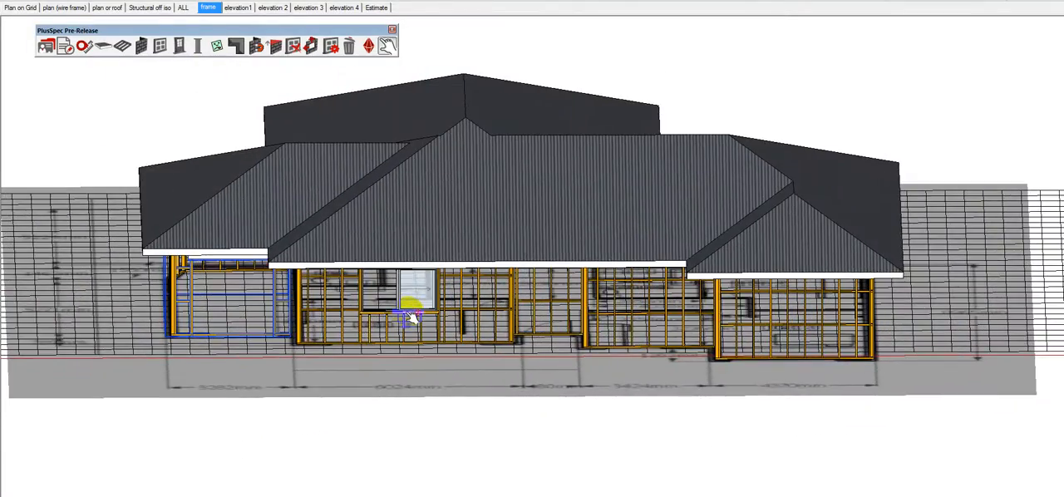
drag(407, 320, 225, 264)
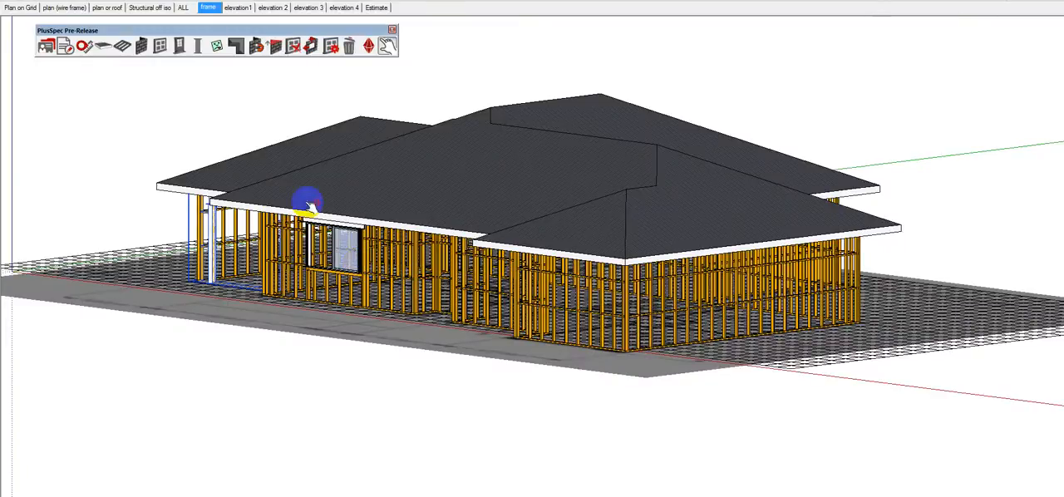
click(19, 8)
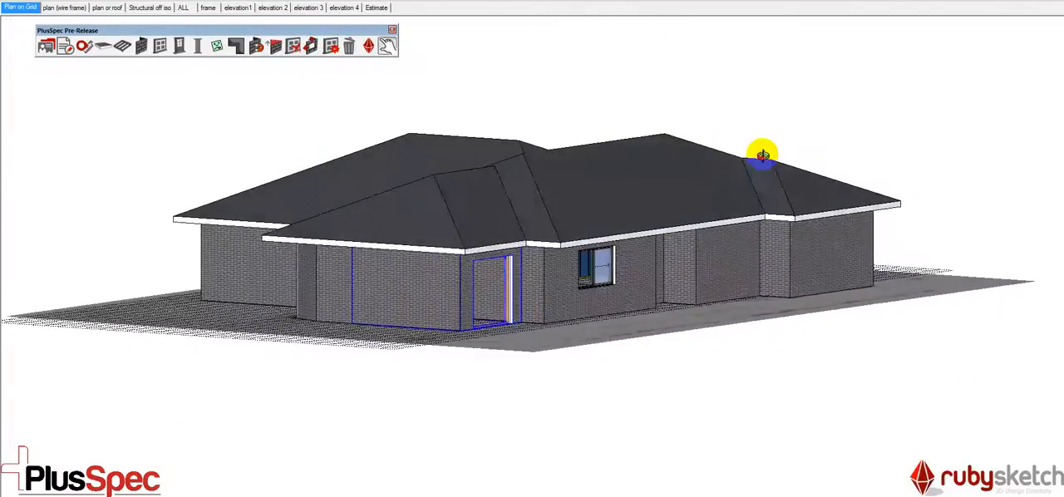
drag(763, 155, 626, 293)
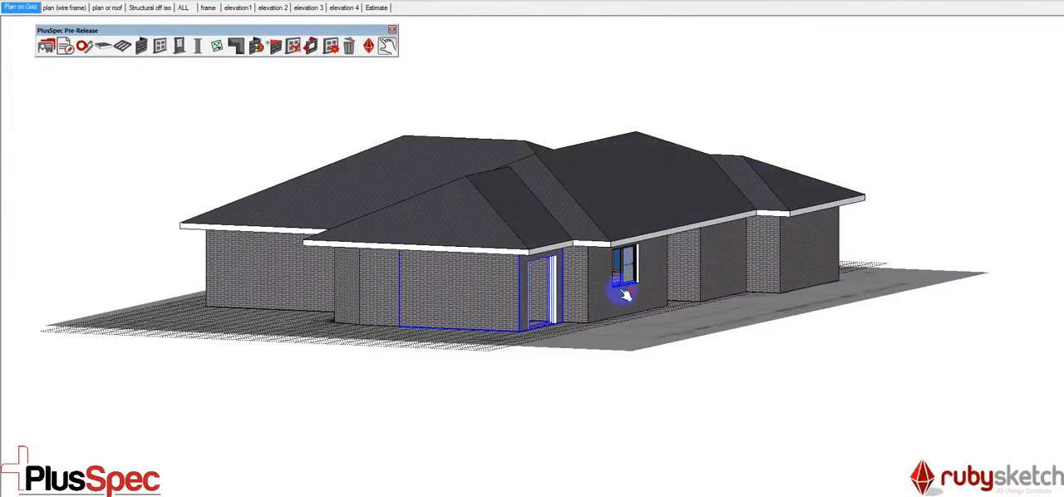